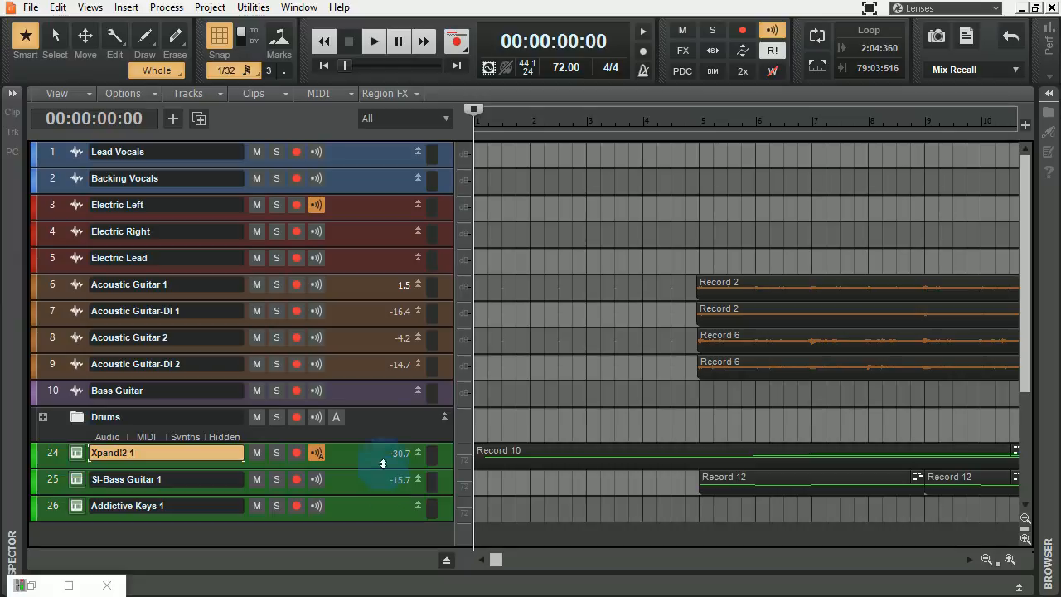
# - Switch from the Track view to the Console view from the View menu
pyautogui.click(56, 93)
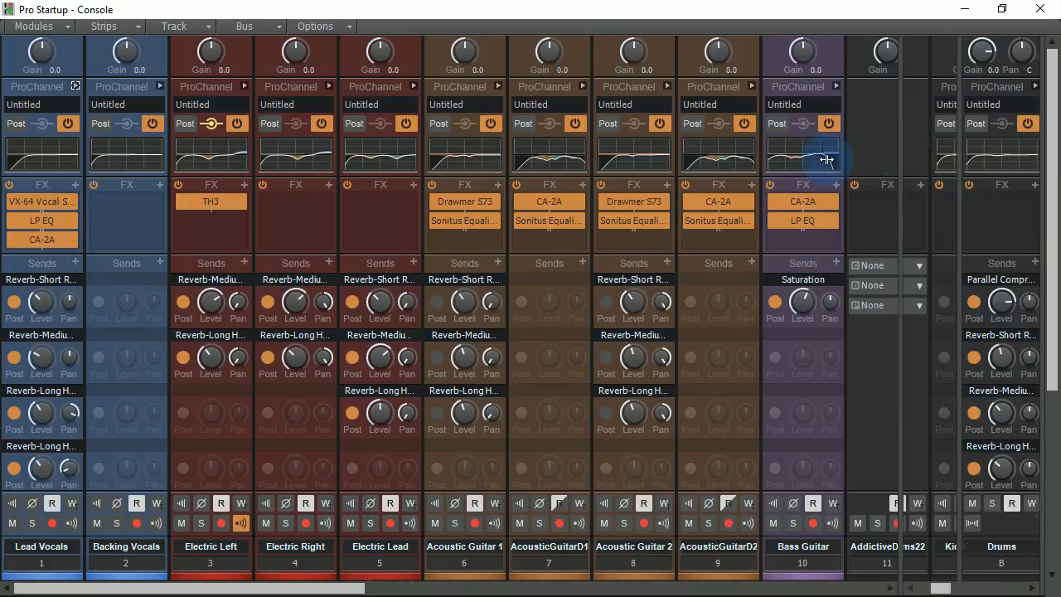
pyautogui.hscroll(3)
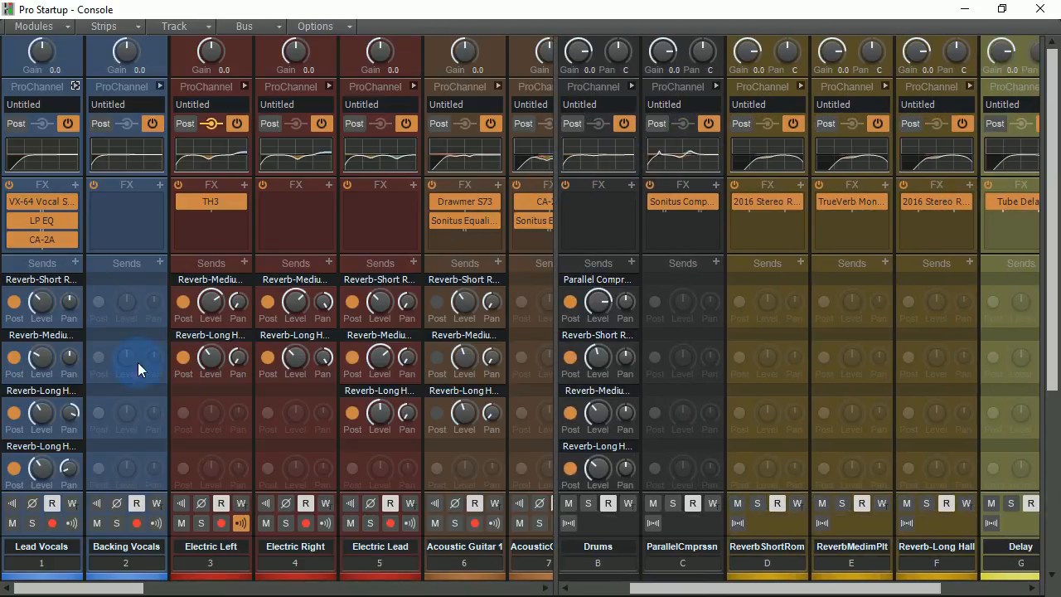
pyautogui.scroll(-3)
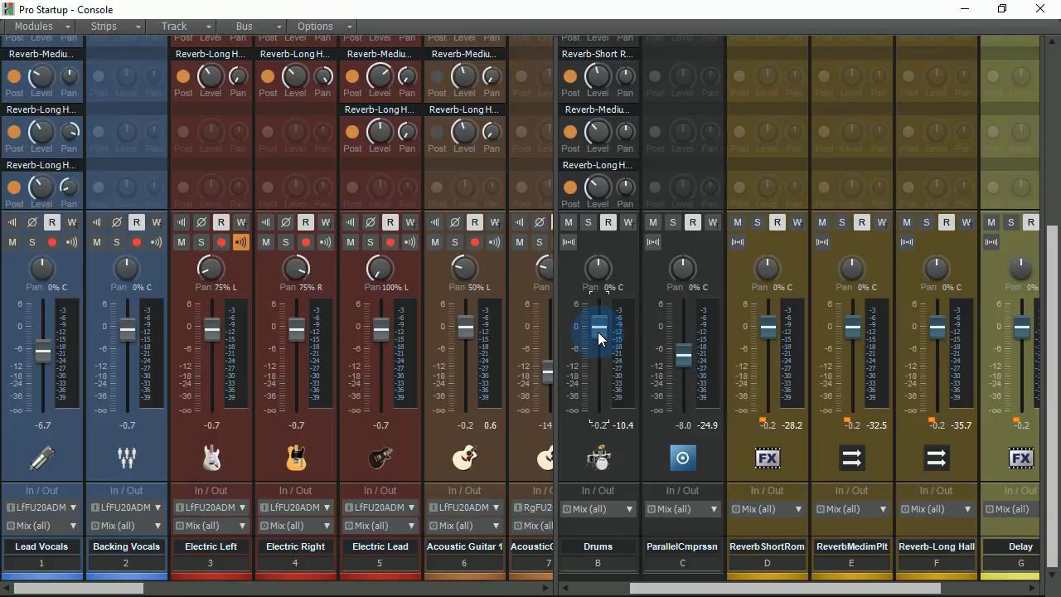
pyautogui.hscroll(3)
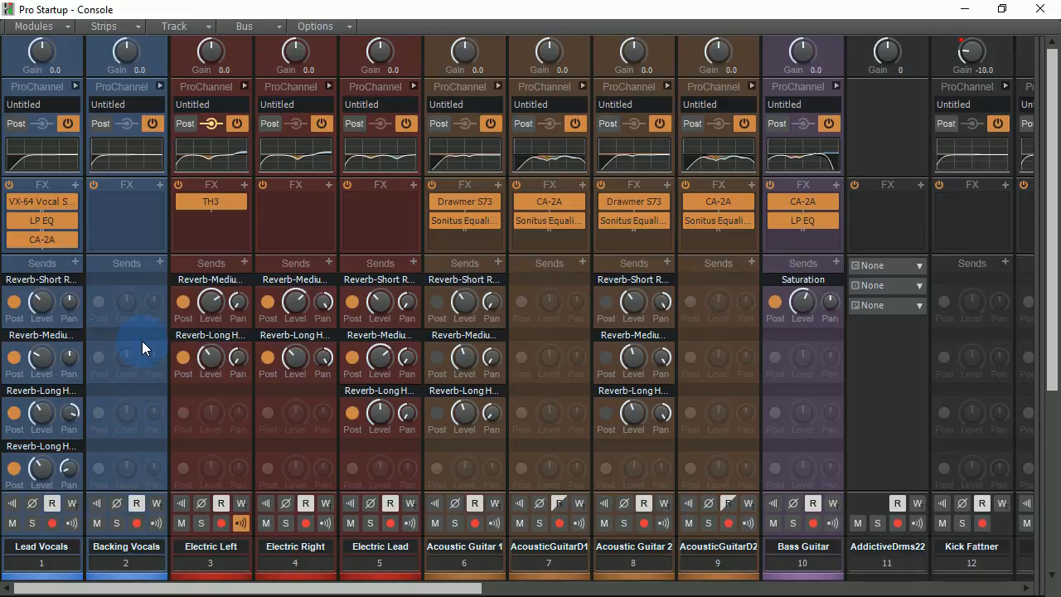
pyautogui.moveTo(163, 93)
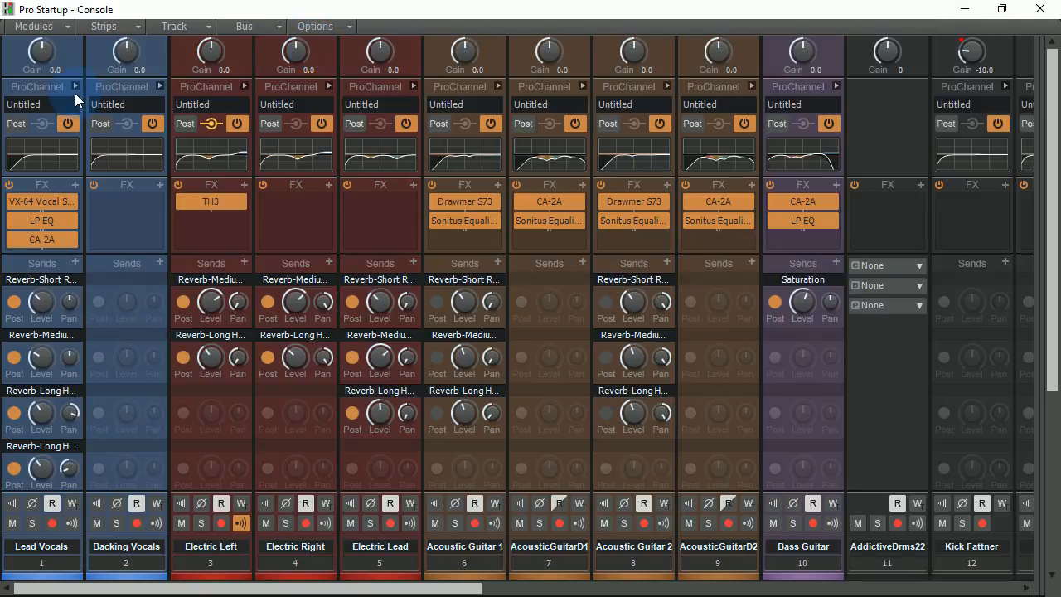
pyautogui.moveTo(75, 99)
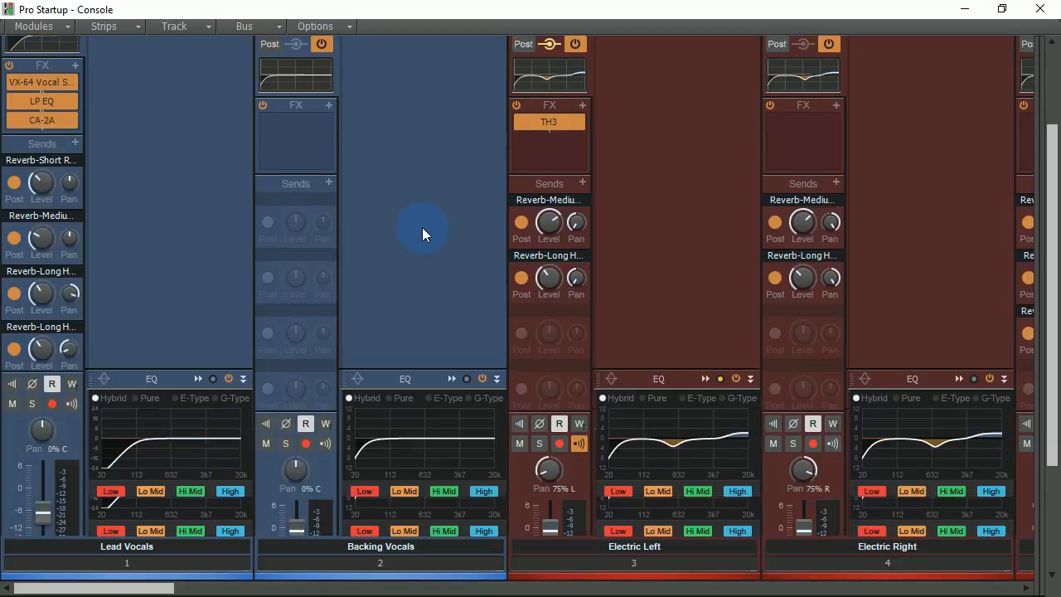
# - Scroll down the strips to reach the expanded ProChannel sections with their EQ modules
pyautogui.scroll(-3)
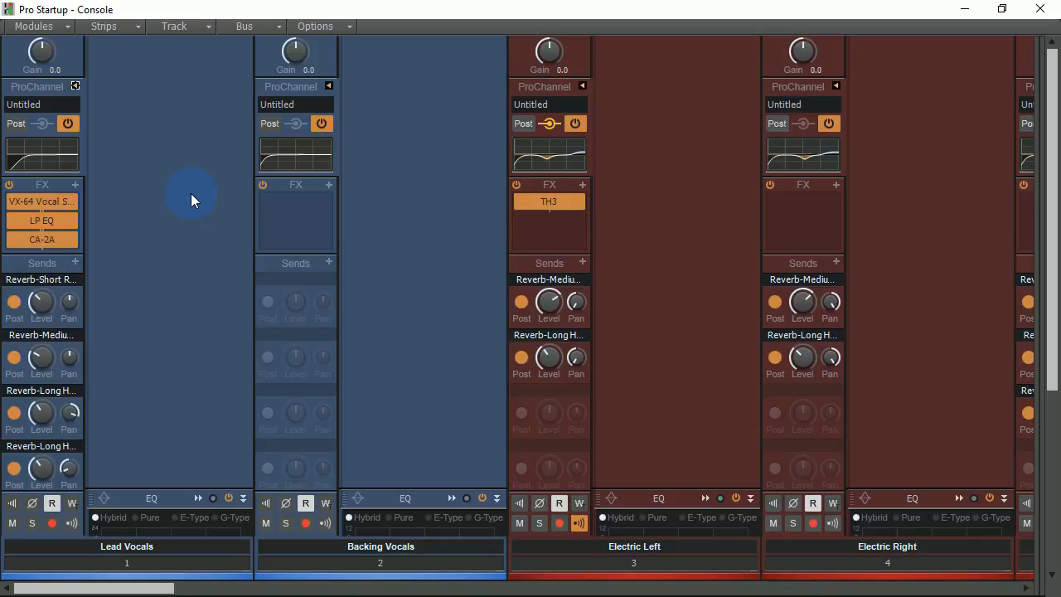
pyautogui.moveTo(157, 212)
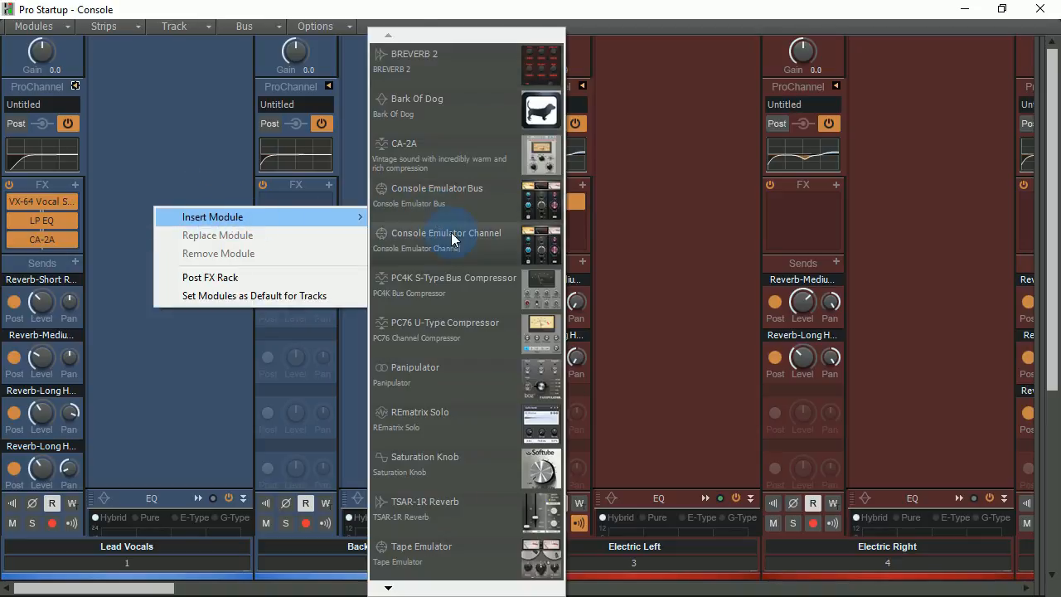
pyautogui.moveTo(463, 250)
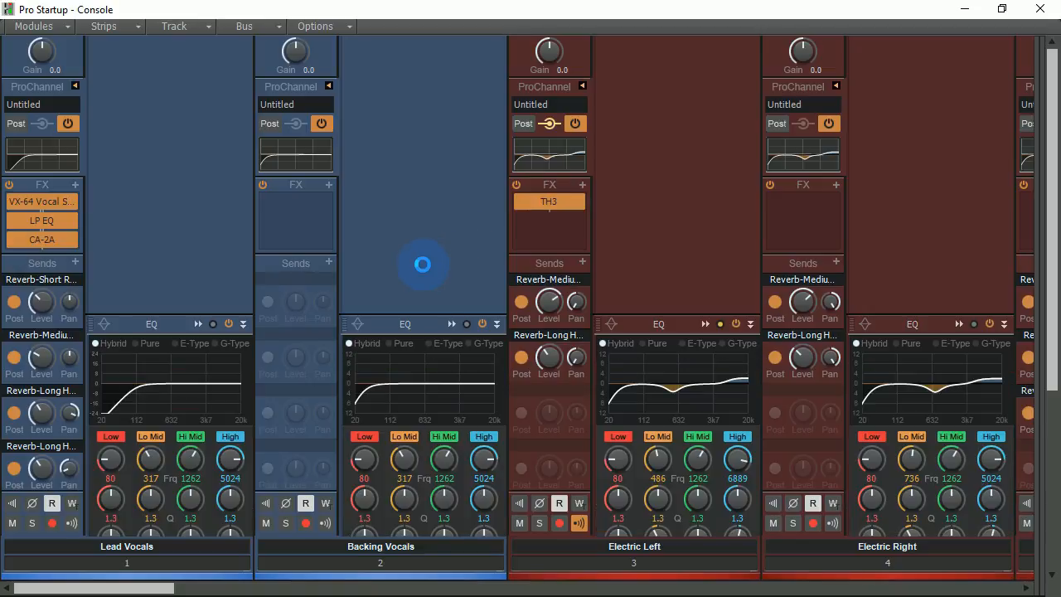
# - Cycle the grouped Console Emulators through S-Type and A-Type, ending on N-Type
pyautogui.scroll(-3)
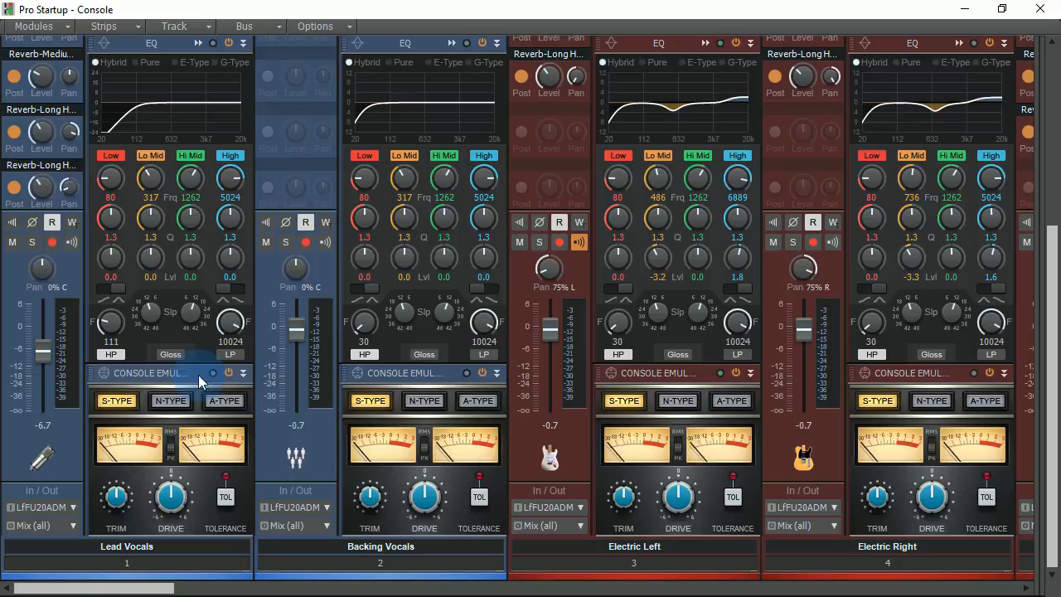
pyautogui.moveTo(766, 318)
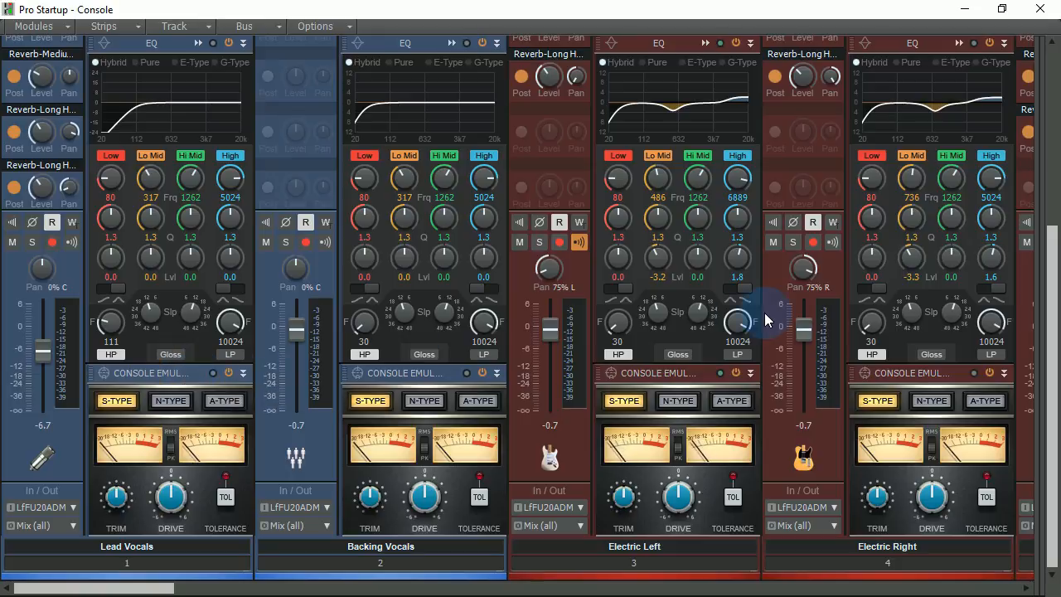
pyautogui.click(169, 399)
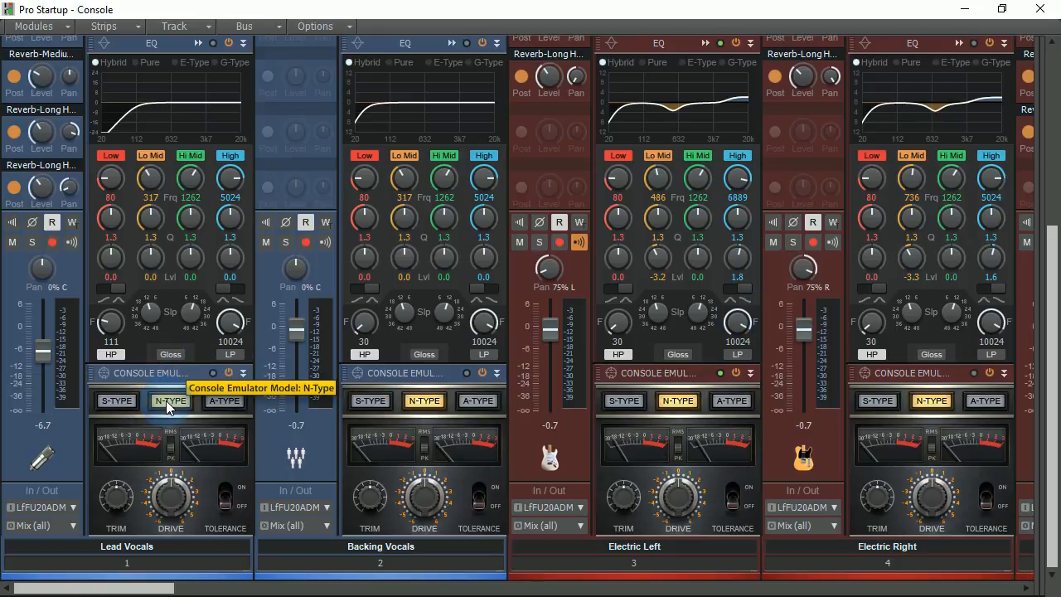
pyautogui.click(116, 399)
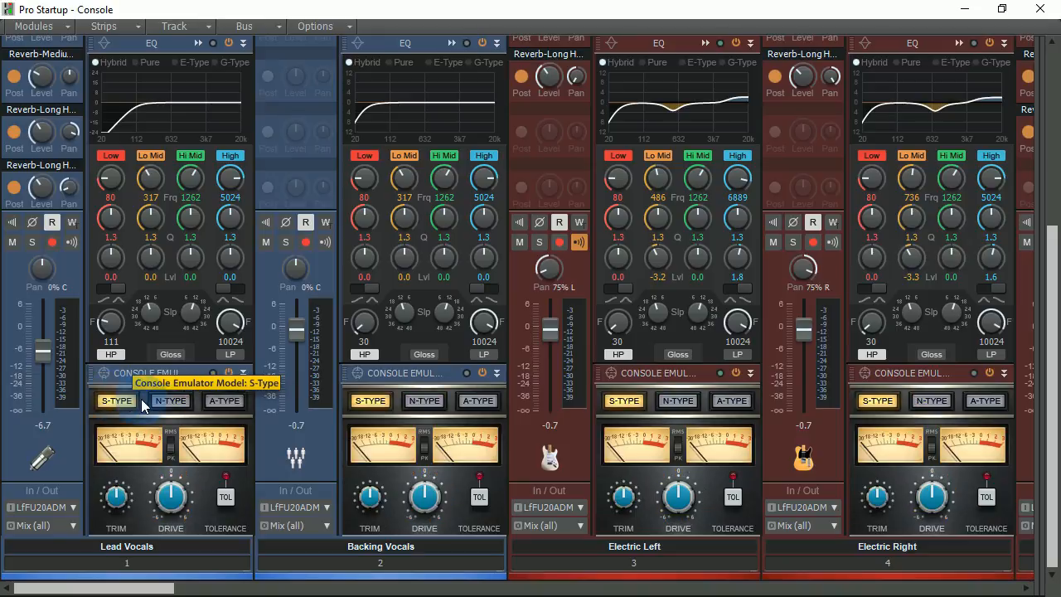
pyautogui.click(169, 400)
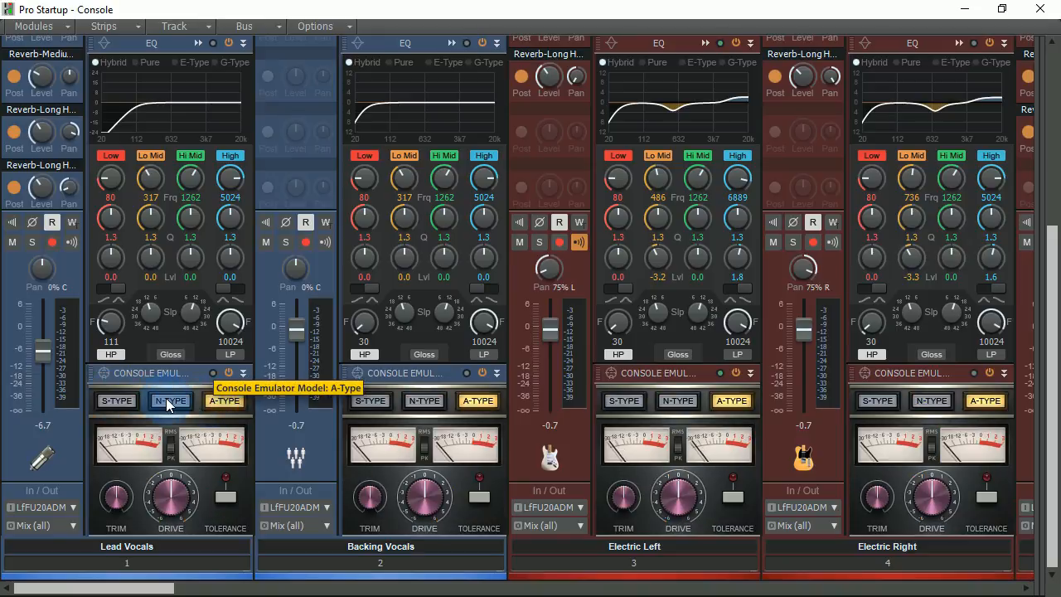
pyautogui.click(169, 401)
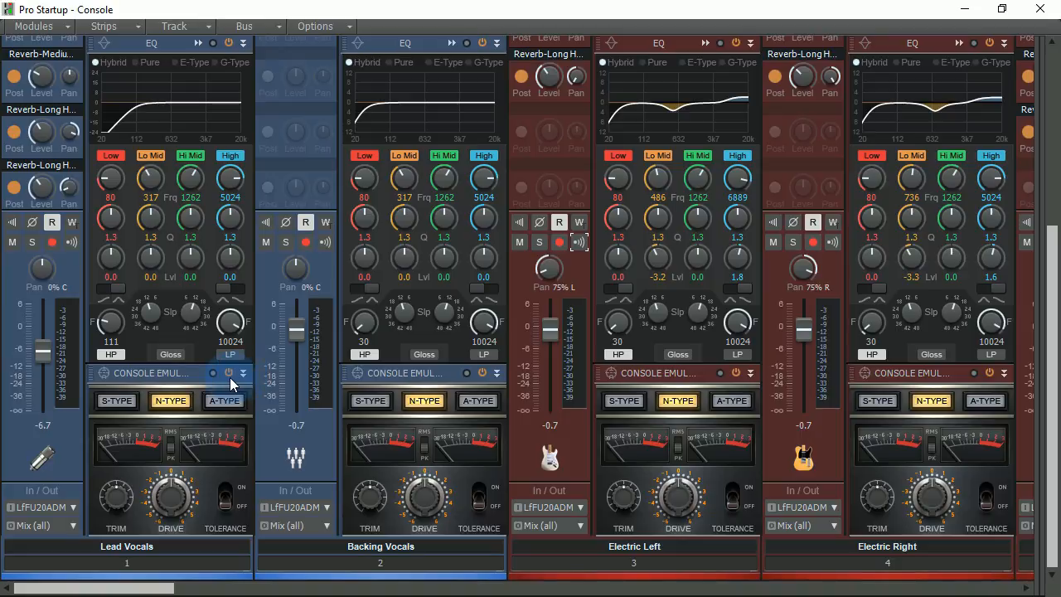
pyautogui.moveTo(229, 373)
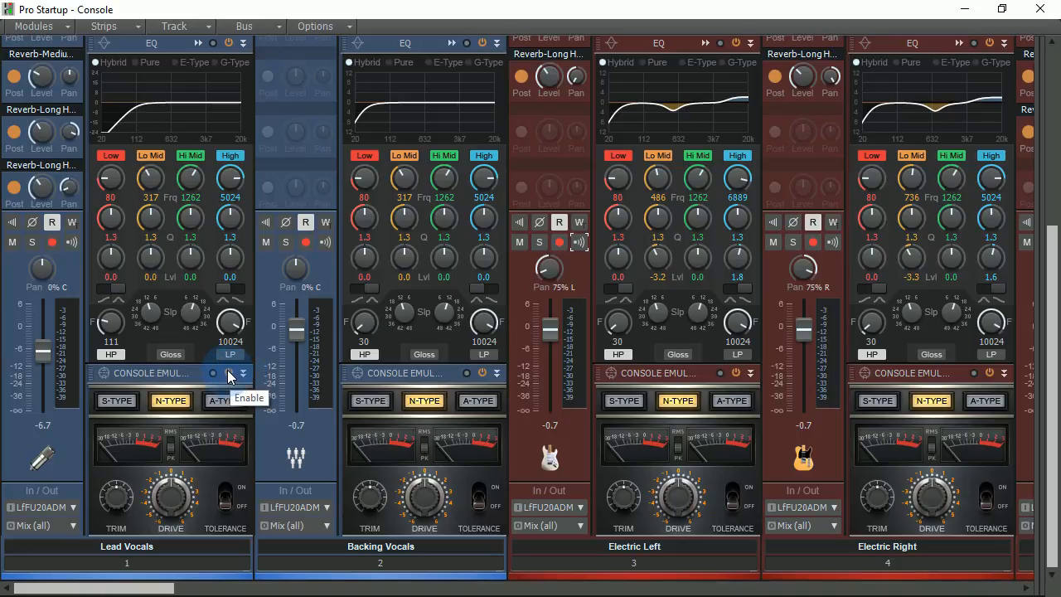
# - Bypass the Console Emulator on all tracks, then re-enable it for comparison
pyautogui.click(242, 373)
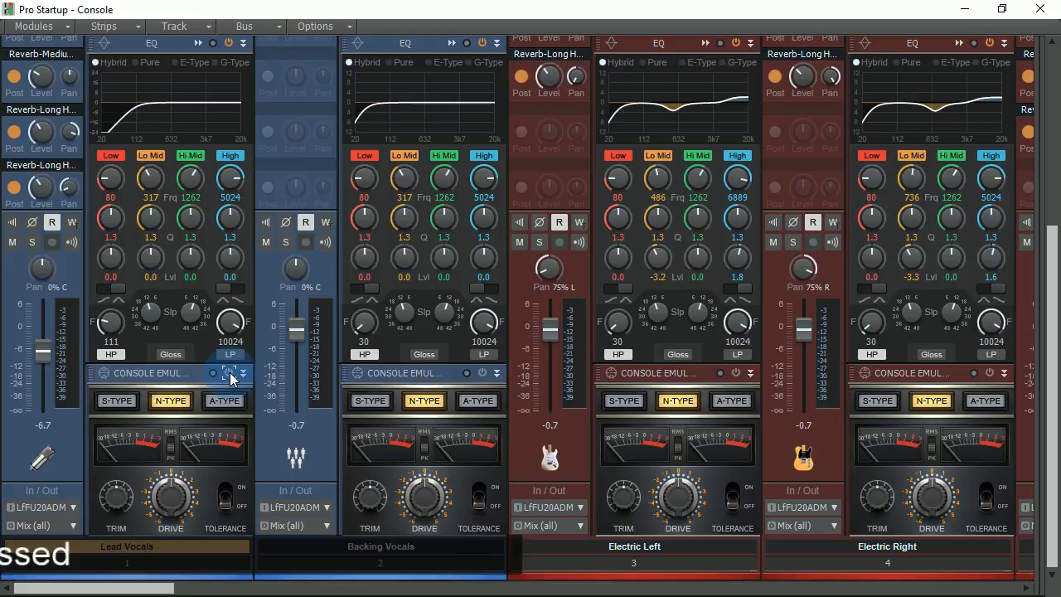
pyautogui.click(214, 373)
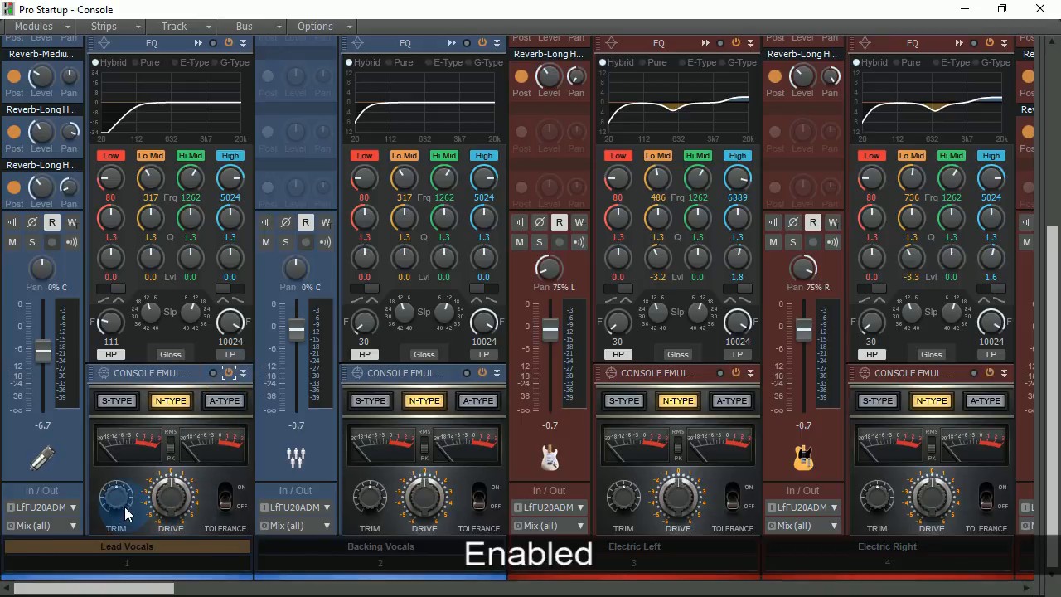
# - Adjust the Lead Vocals emulator trim between about 1.4 and 2.1 dB, settling near 1.6 dB
pyautogui.moveTo(116, 498); pyautogui.dragTo(113, 497)
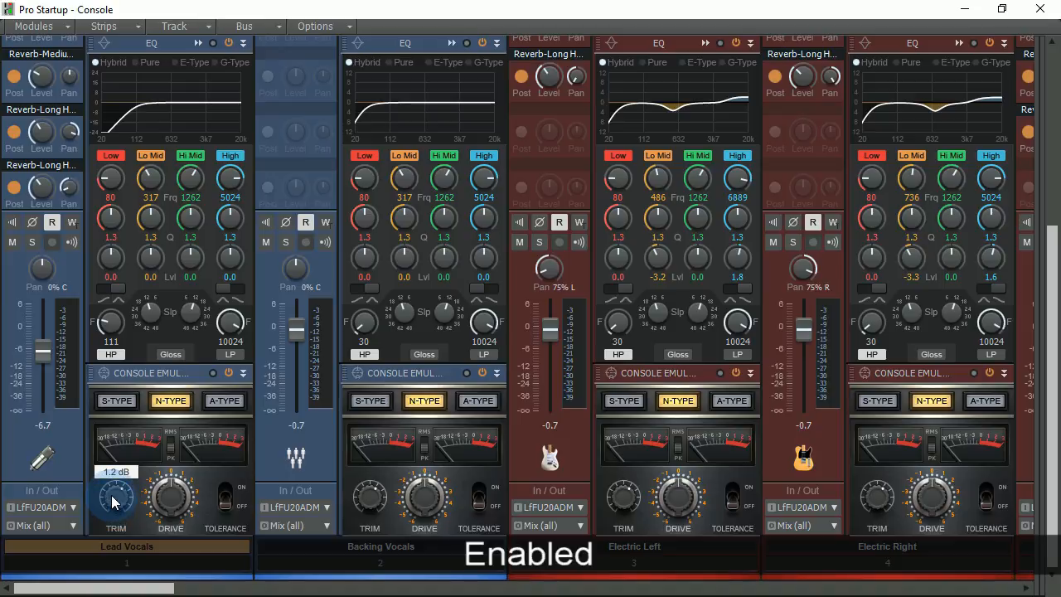
pyautogui.moveTo(116, 498); pyautogui.dragTo(116, 481)
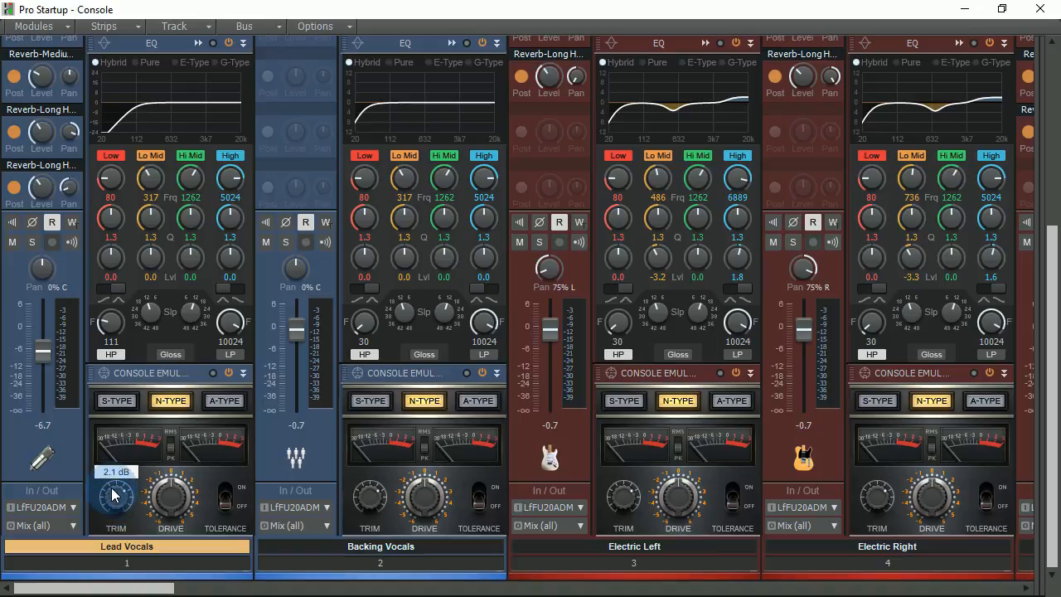
pyautogui.moveTo(116, 498); pyautogui.dragTo(116, 500)
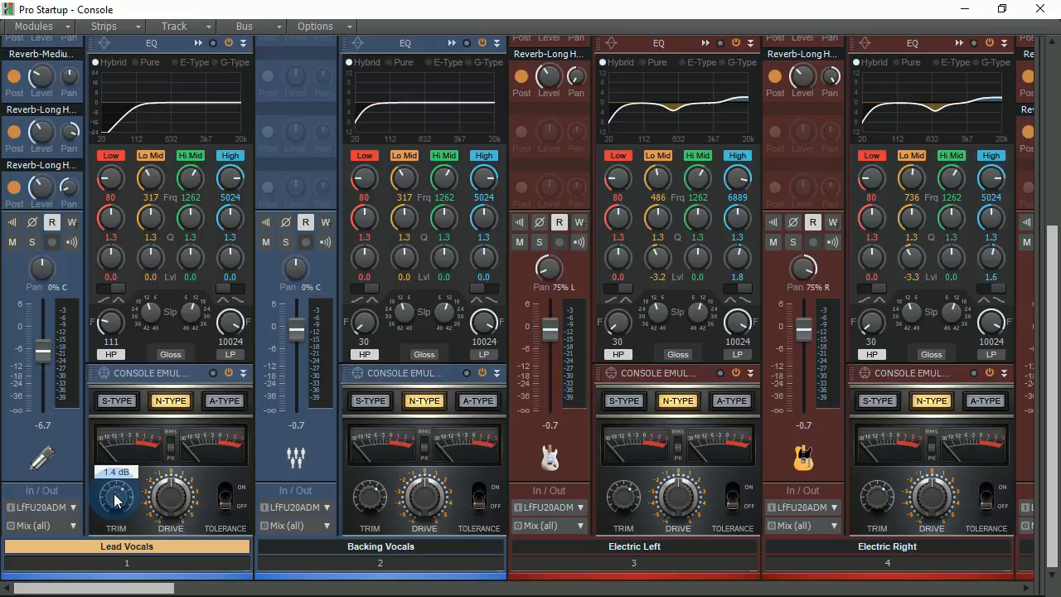
pyautogui.moveTo(136, 501)
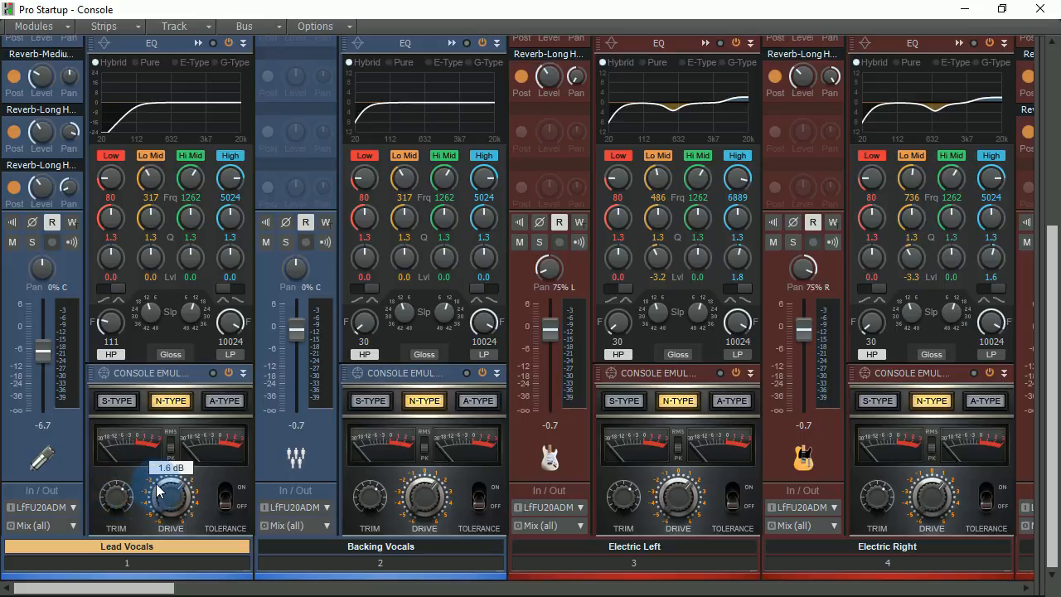
pyautogui.moveTo(169, 497); pyautogui.dragTo(169, 464)
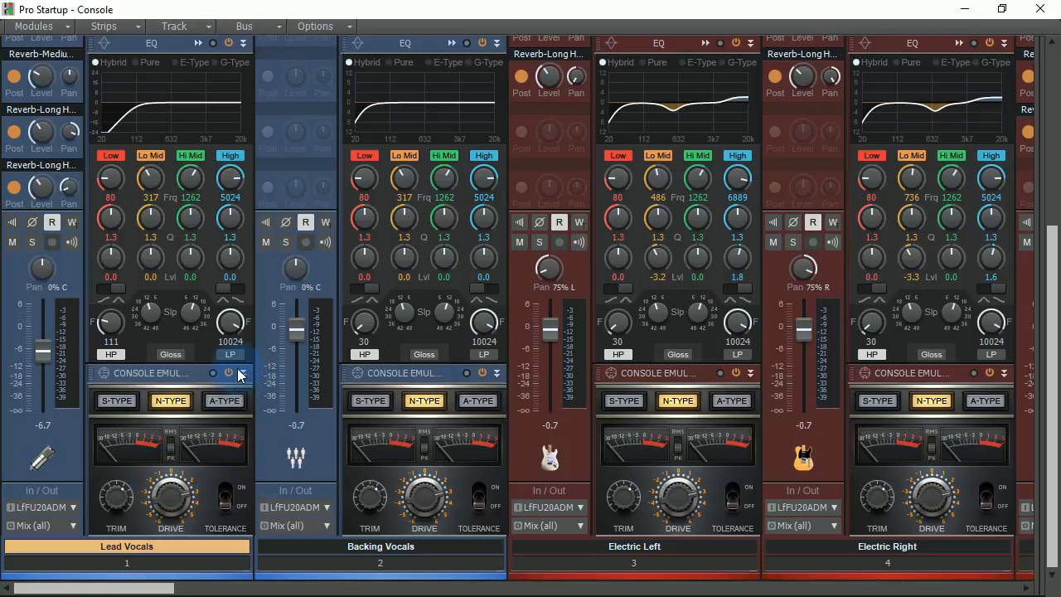
pyautogui.moveTo(240, 373)
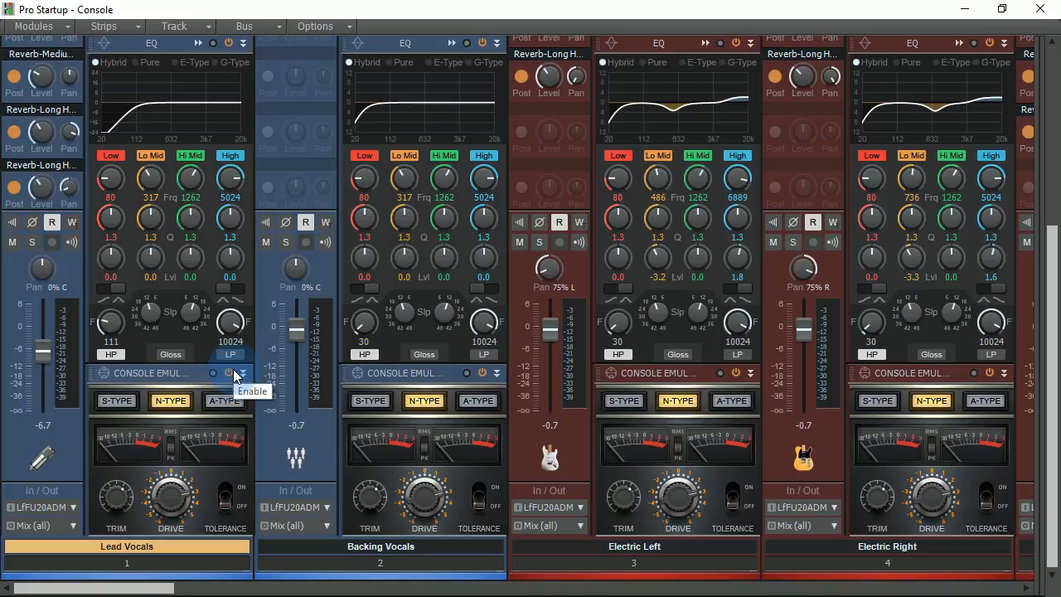
# - Toggle the Console Emulators bypassed and enabled twice to hear the difference, ending enabled
pyautogui.click(225, 373)
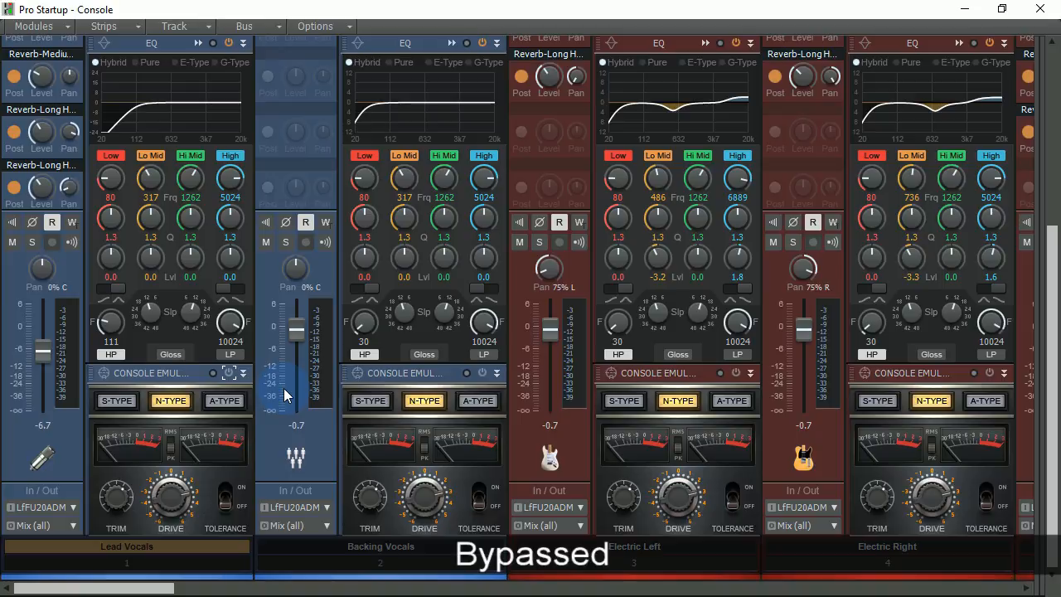
pyautogui.moveTo(116, 506)
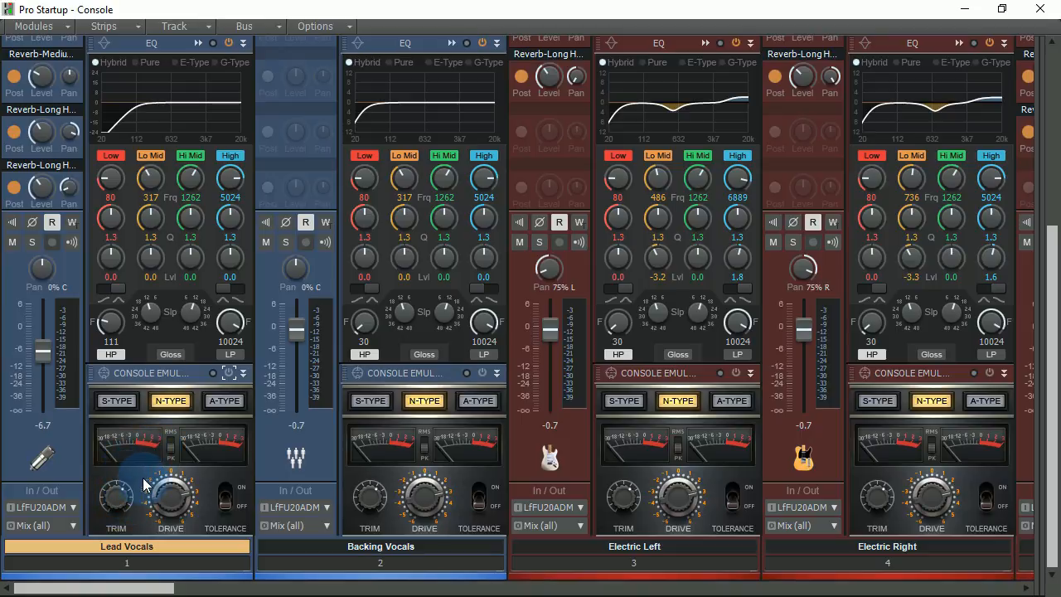
pyautogui.moveTo(173, 500)
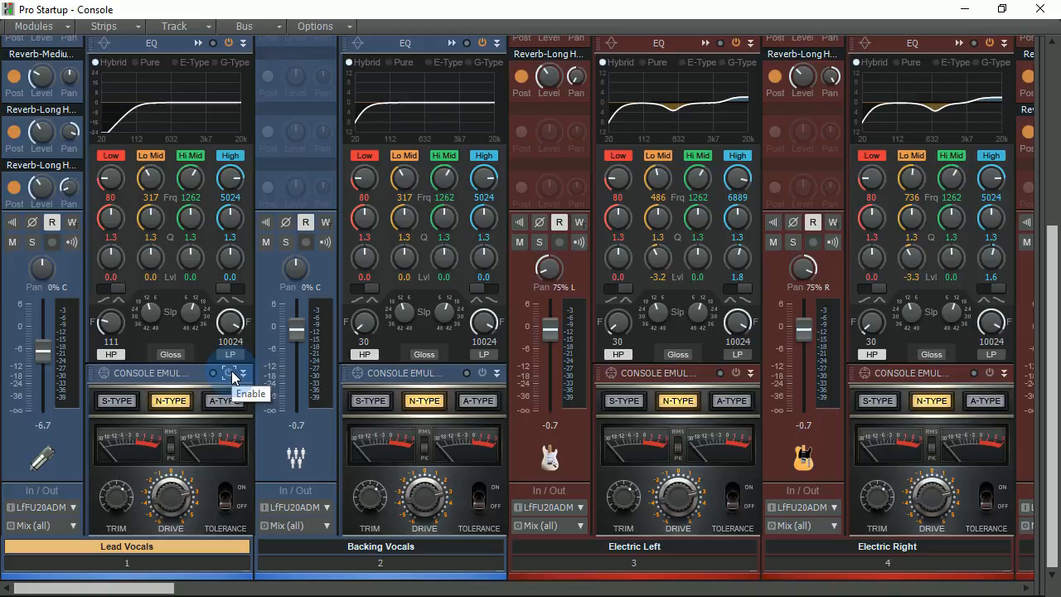
pyautogui.click(214, 373)
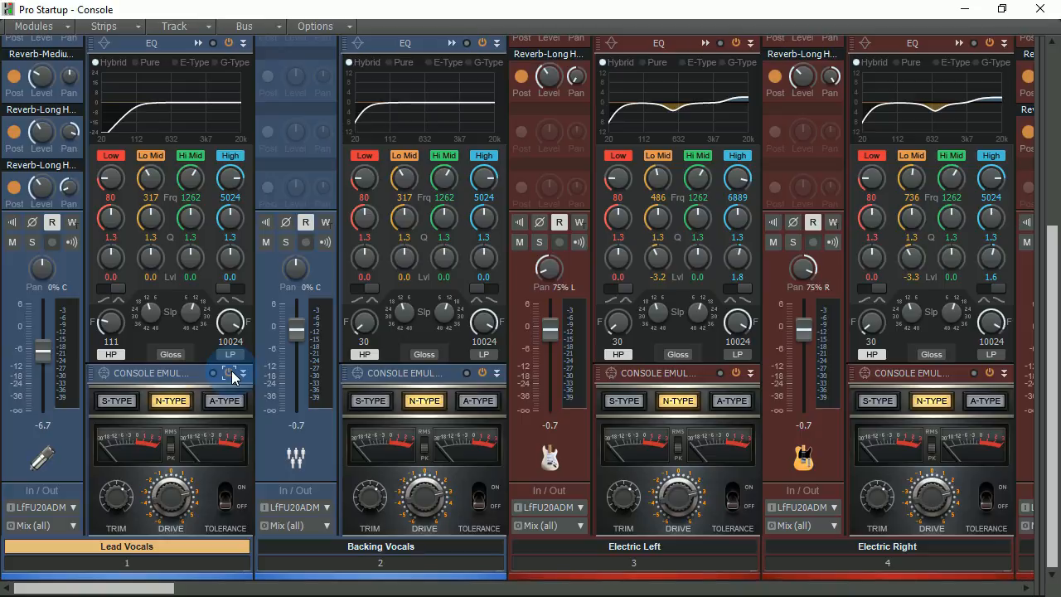
pyautogui.click(229, 373)
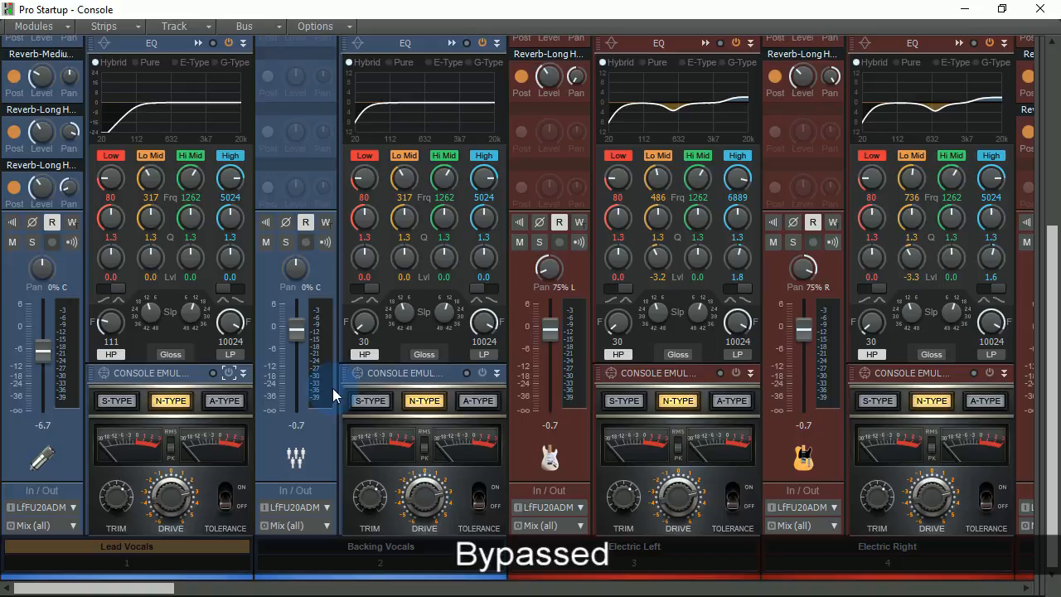
pyautogui.moveTo(226, 373)
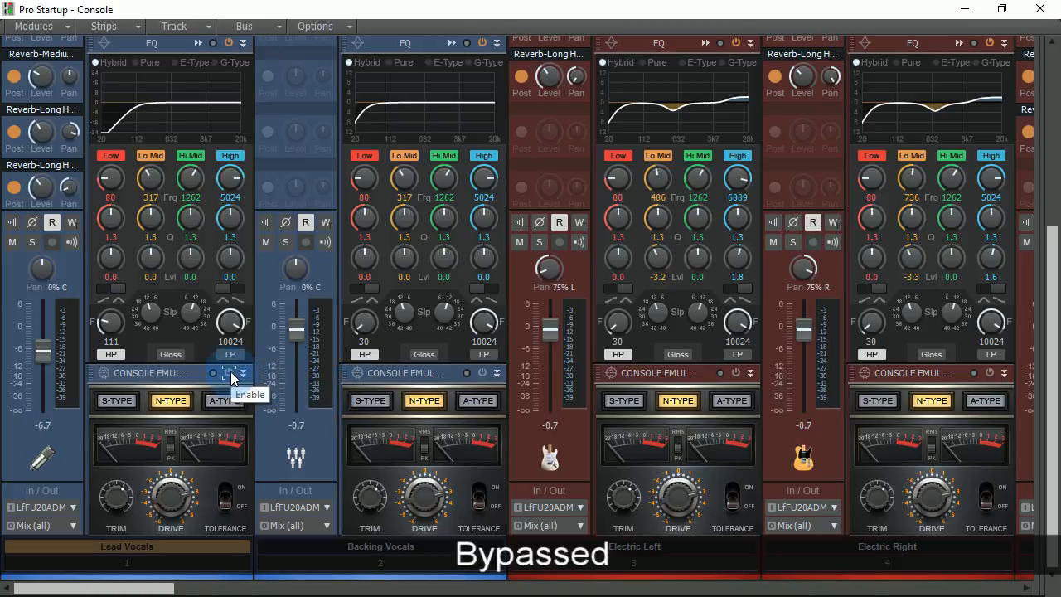
pyautogui.click(224, 373)
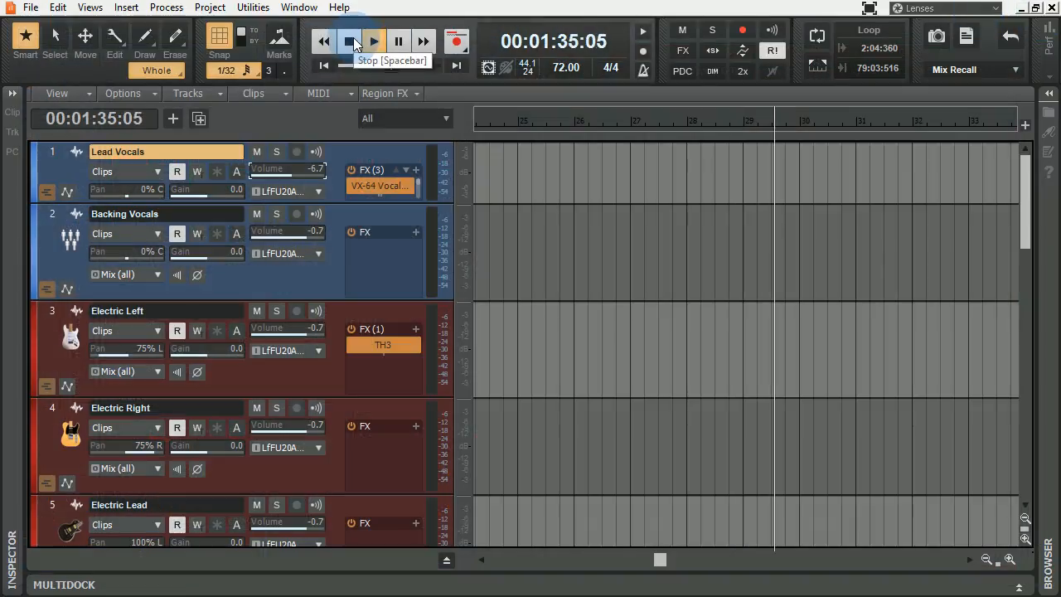
# - Stop playback and return the project time to 00:00:00:00
pyautogui.click(348, 40)
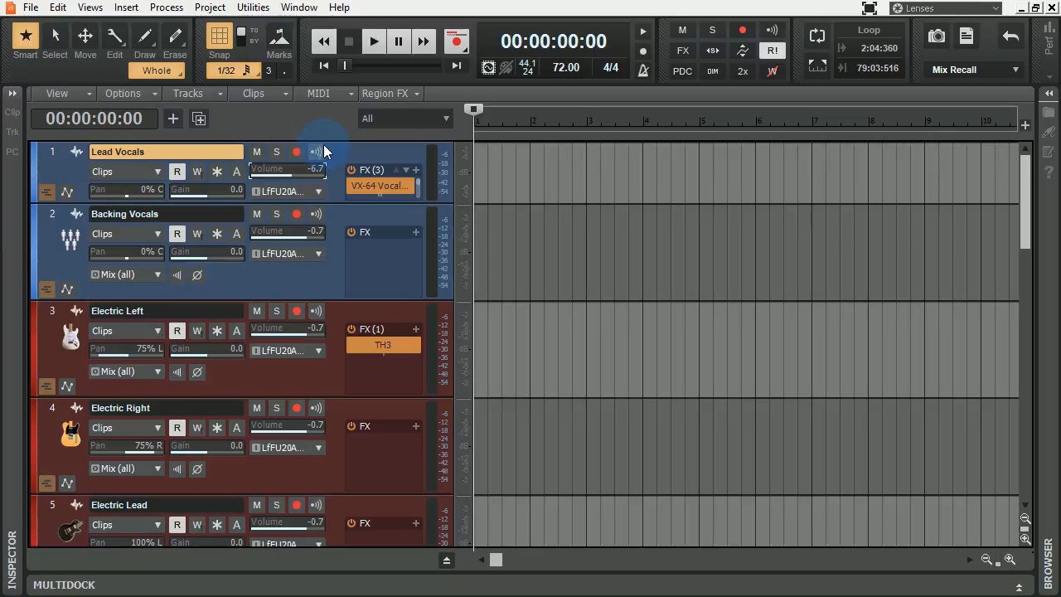
pyautogui.moveTo(354, 156)
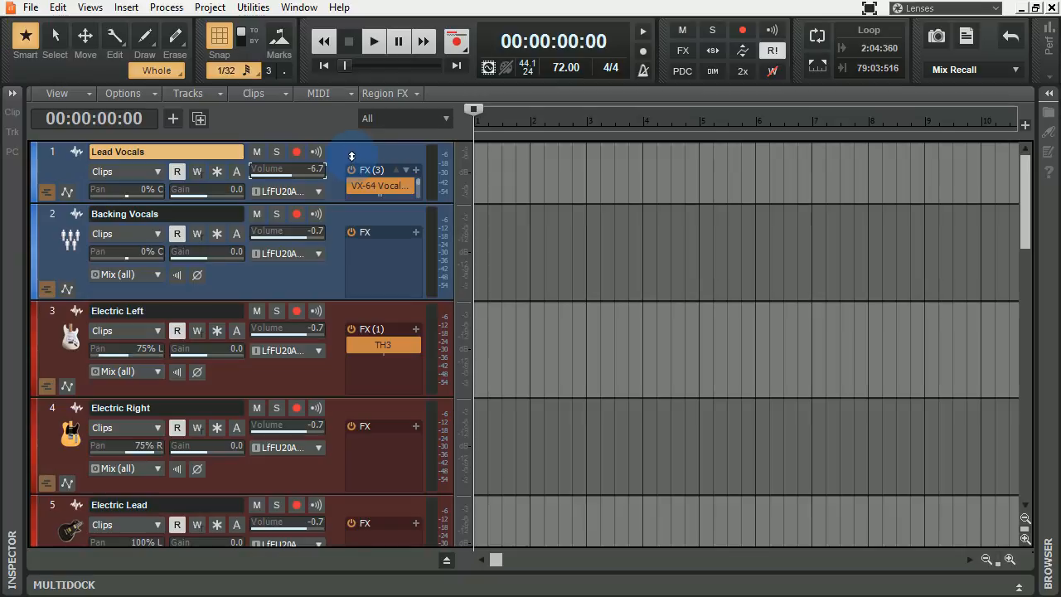
pyautogui.moveTo(289, 171)
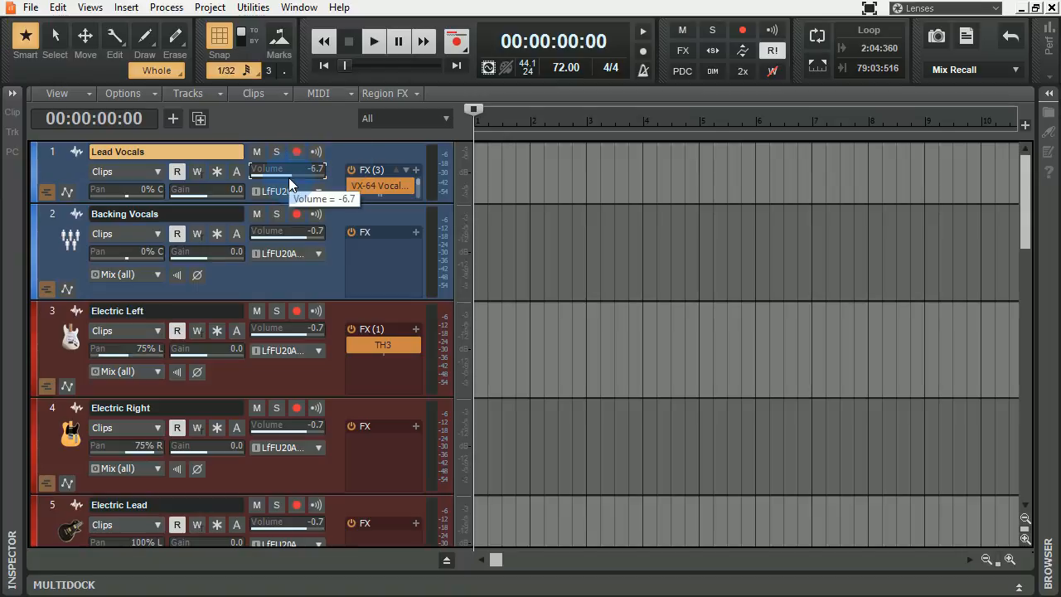